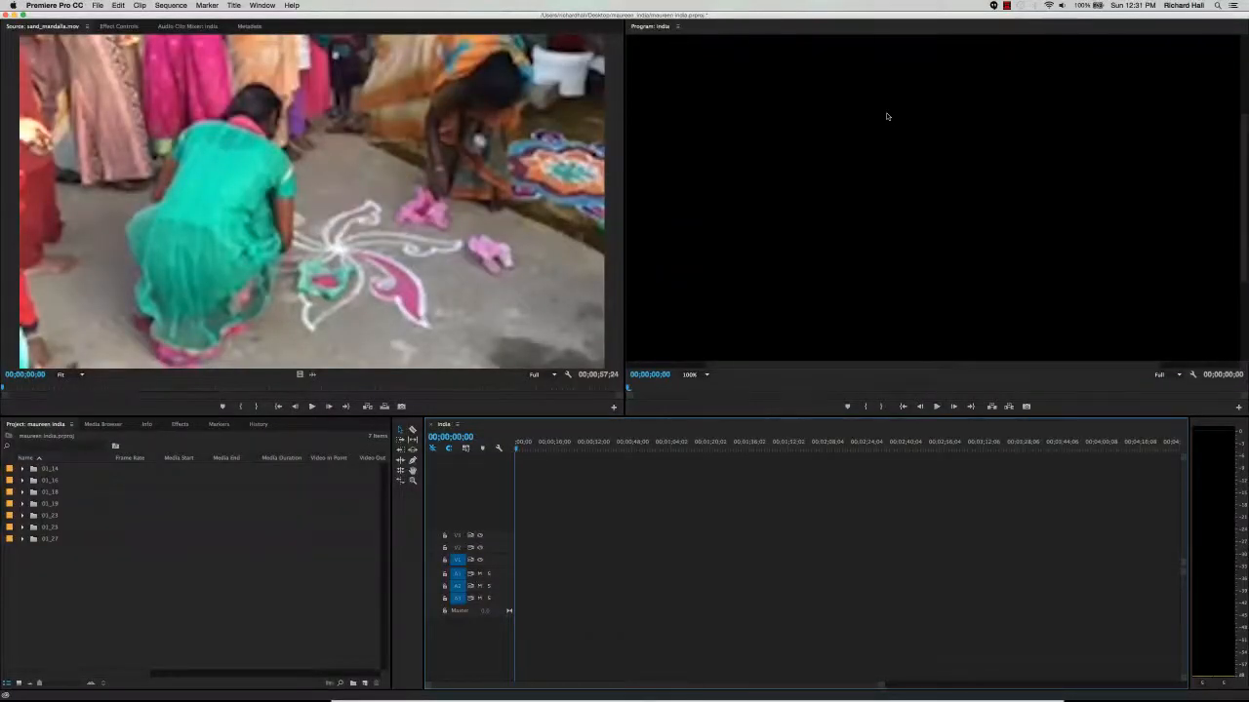
mouse_move(835, 104)
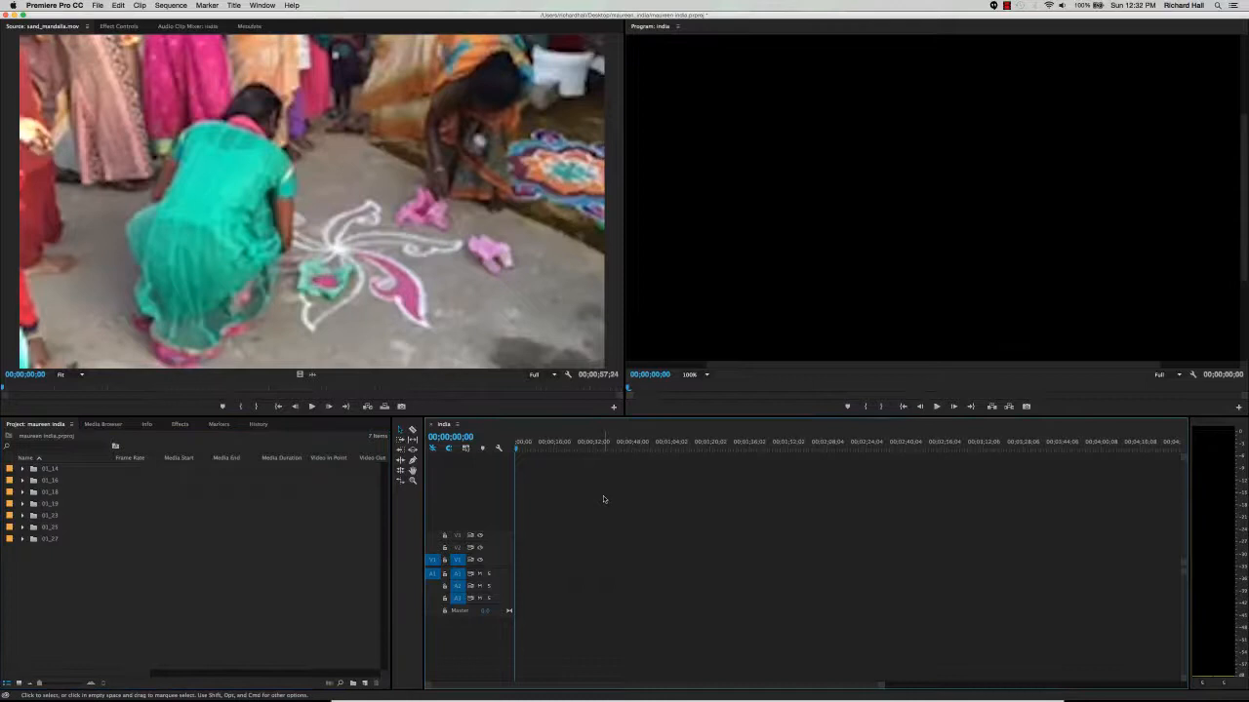
mouse_move(674, 503)
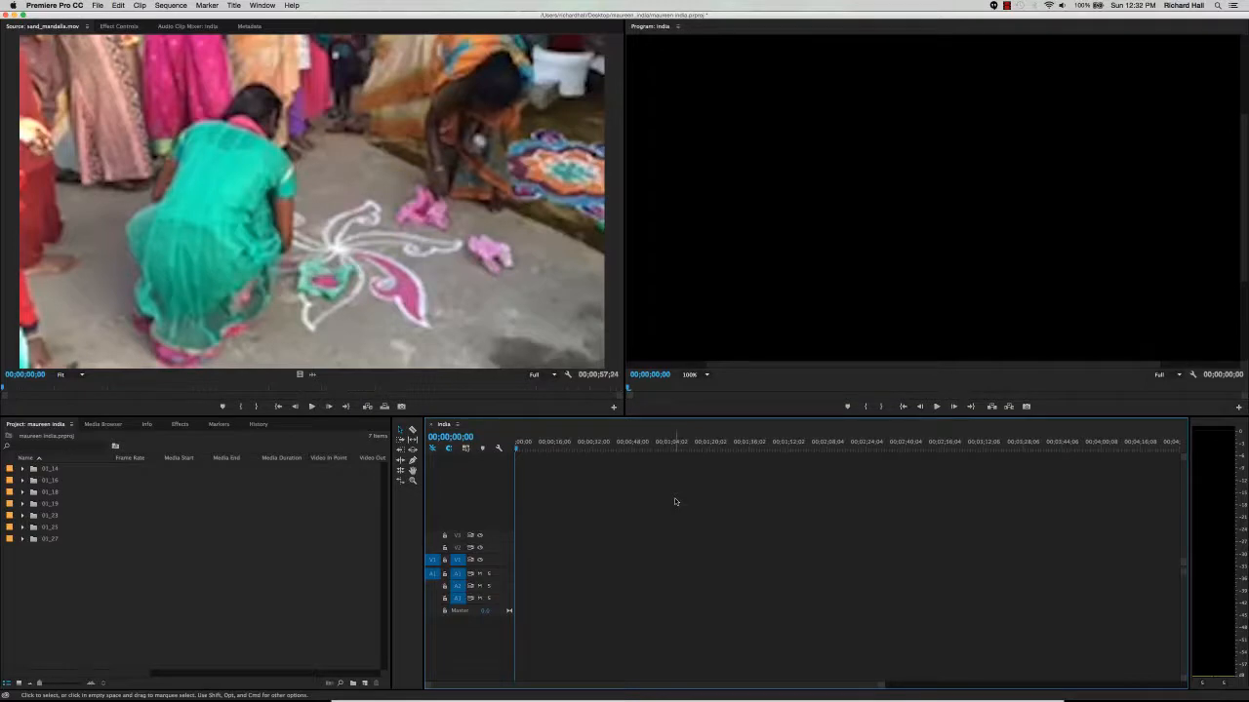
mouse_move(819, 244)
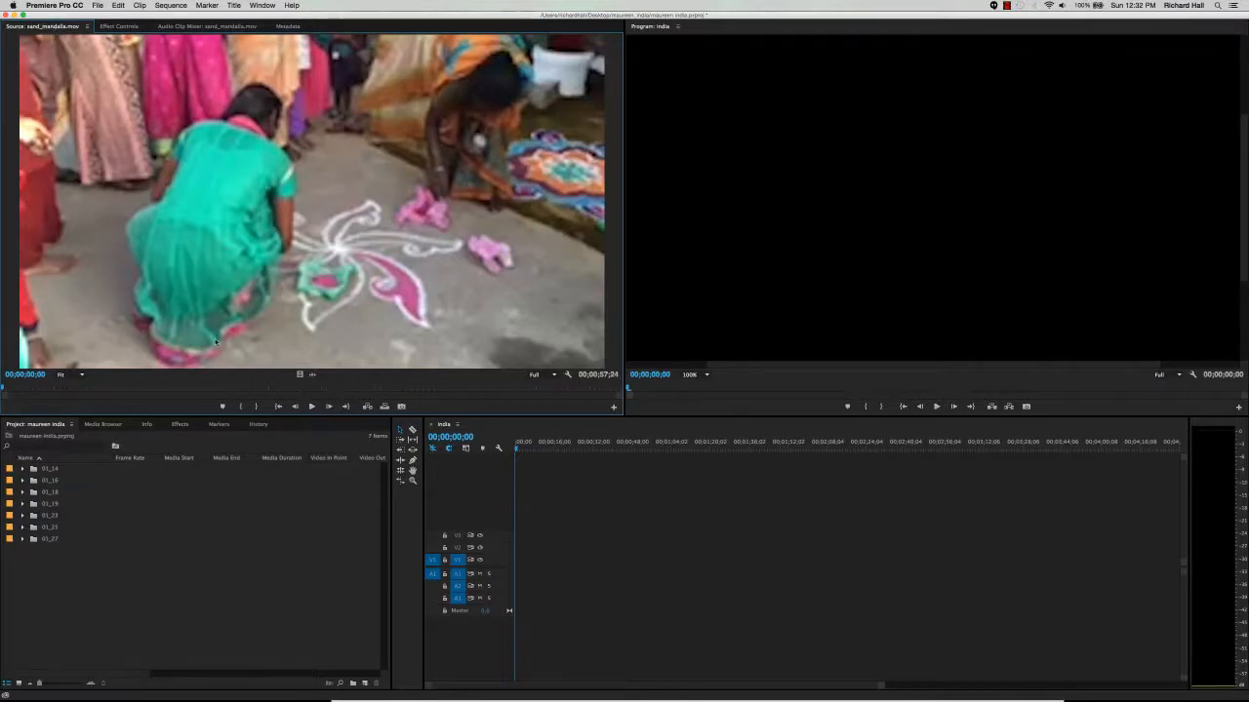
Step: Expand both project bins to reveal the cows_balloons photos
click(24, 468)
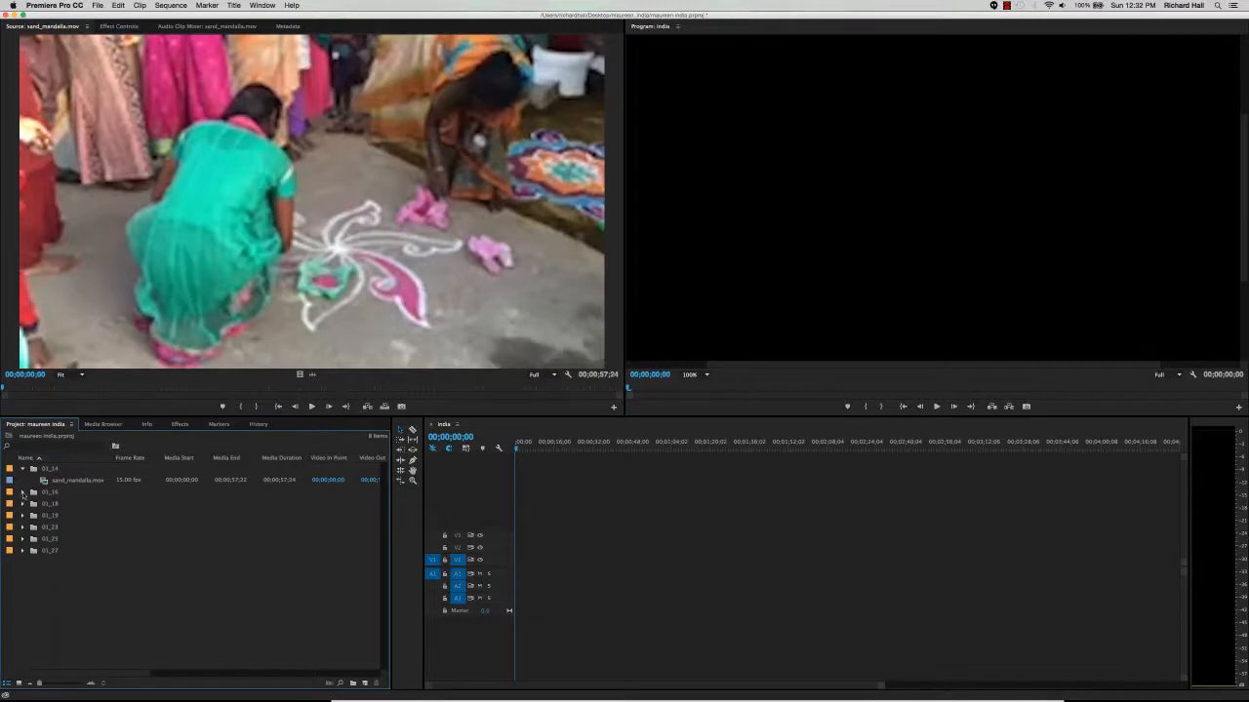
click(24, 491)
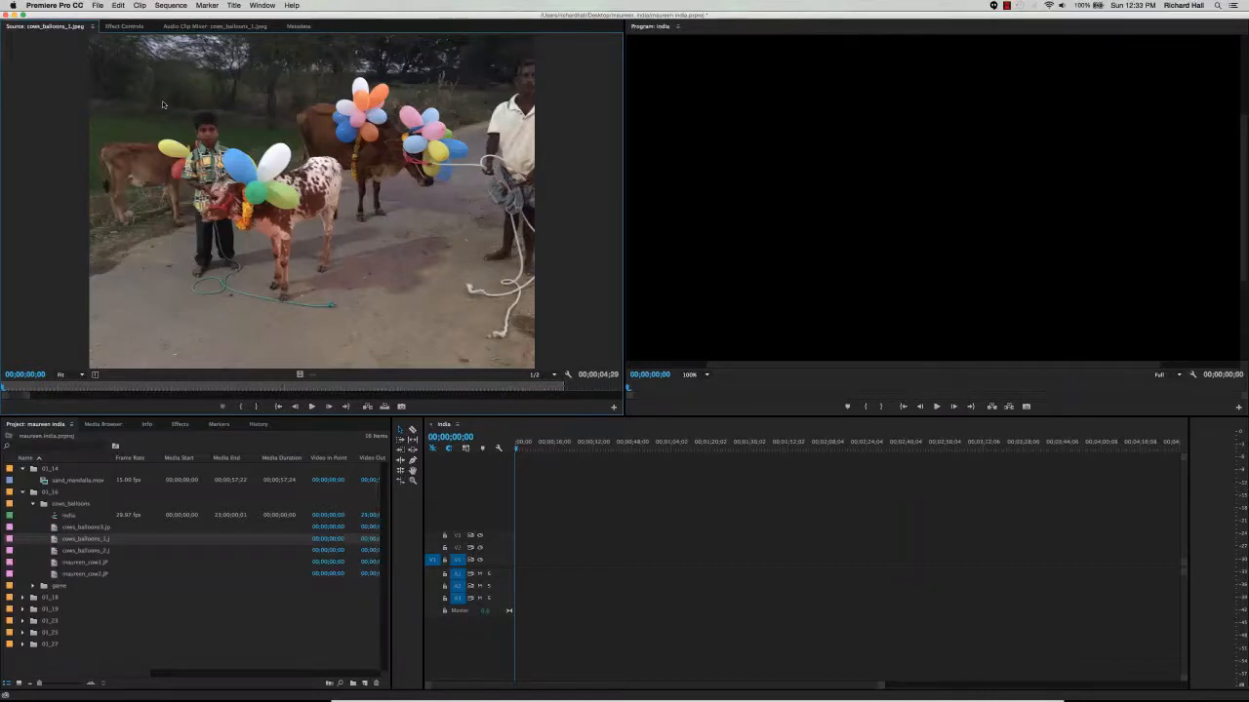
mouse_move(199, 279)
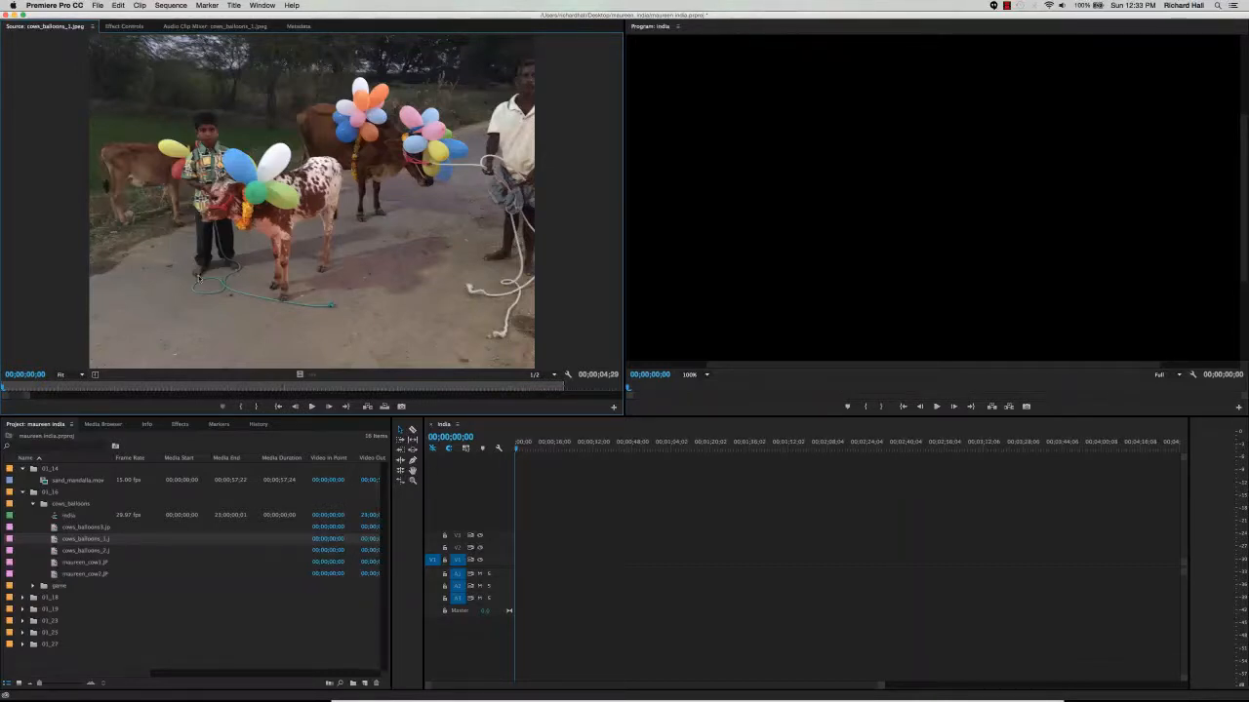
mouse_move(170, 556)
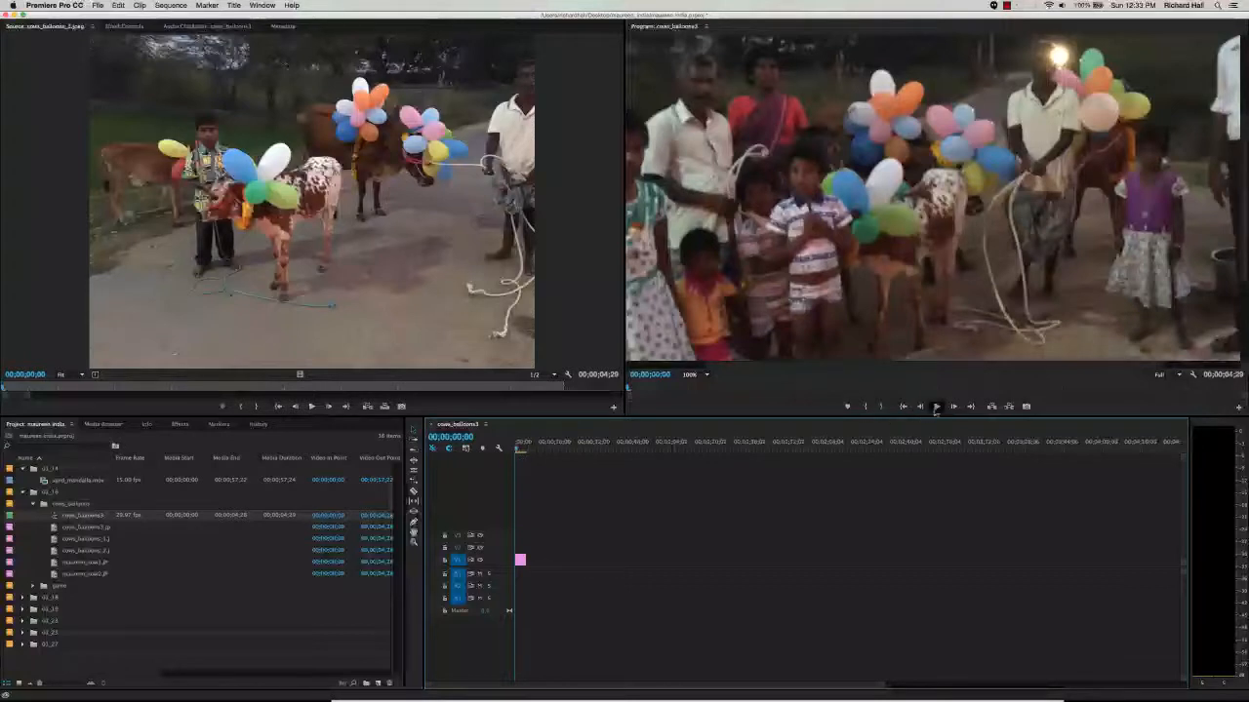
Step: Play the new sequence briefly in the Program Monitor and stop
click(936, 408)
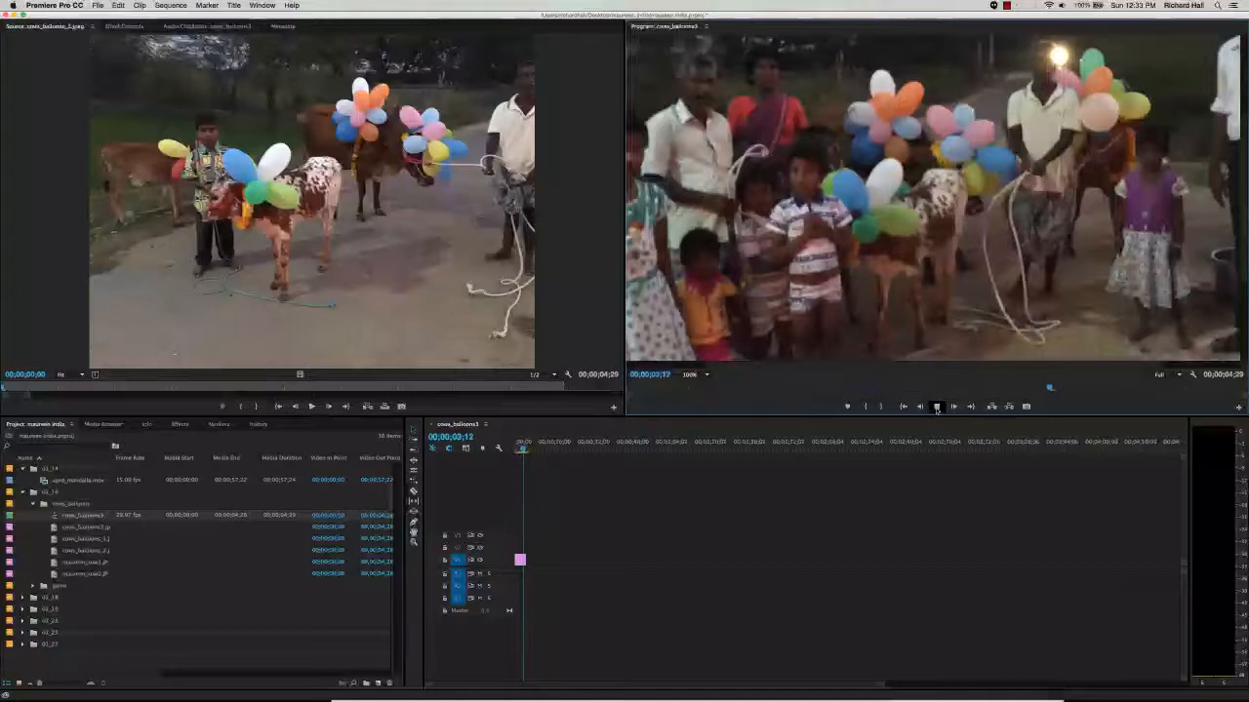
click(936, 408)
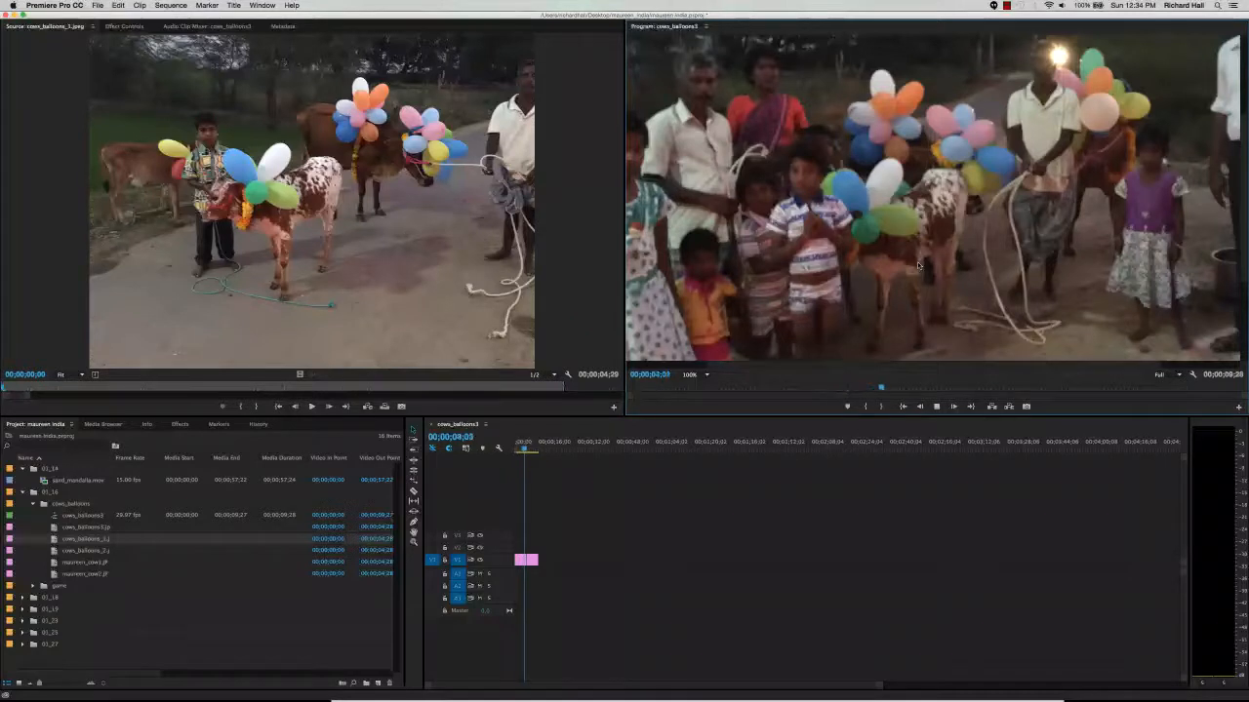
Step: Move the playhead onto the second still, the boy beside the spotted calf
click(1004, 386)
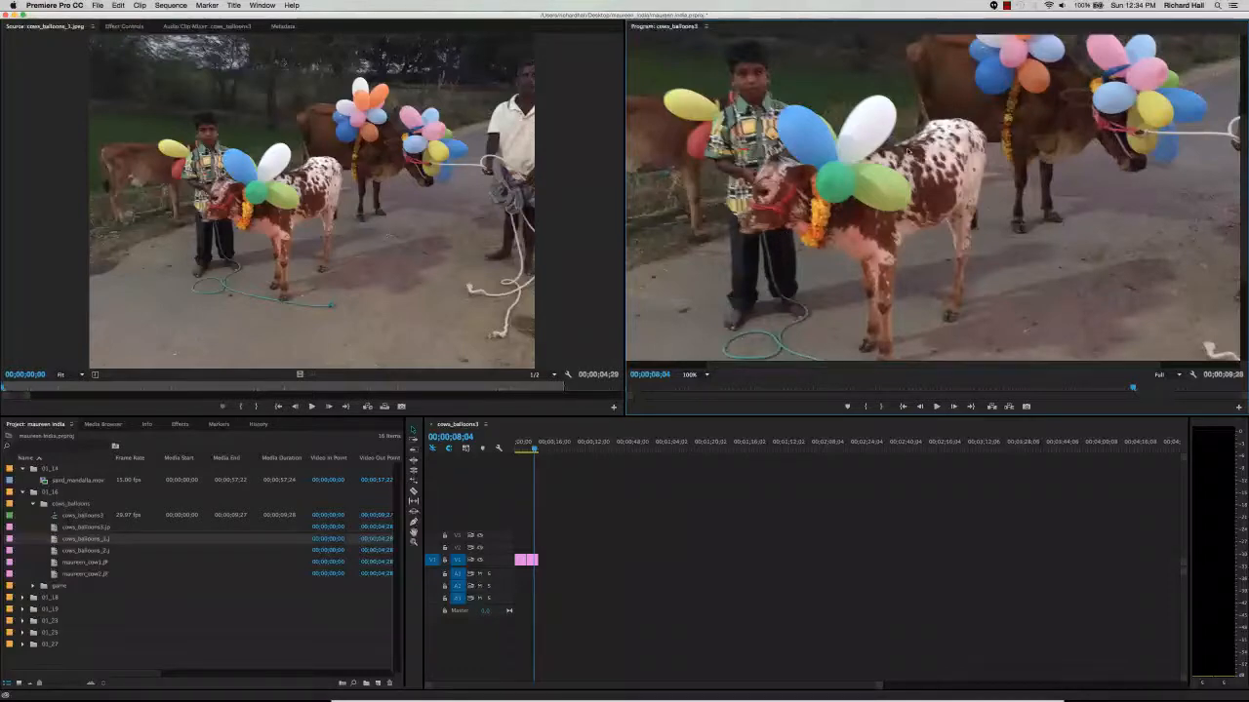
mouse_move(788, 246)
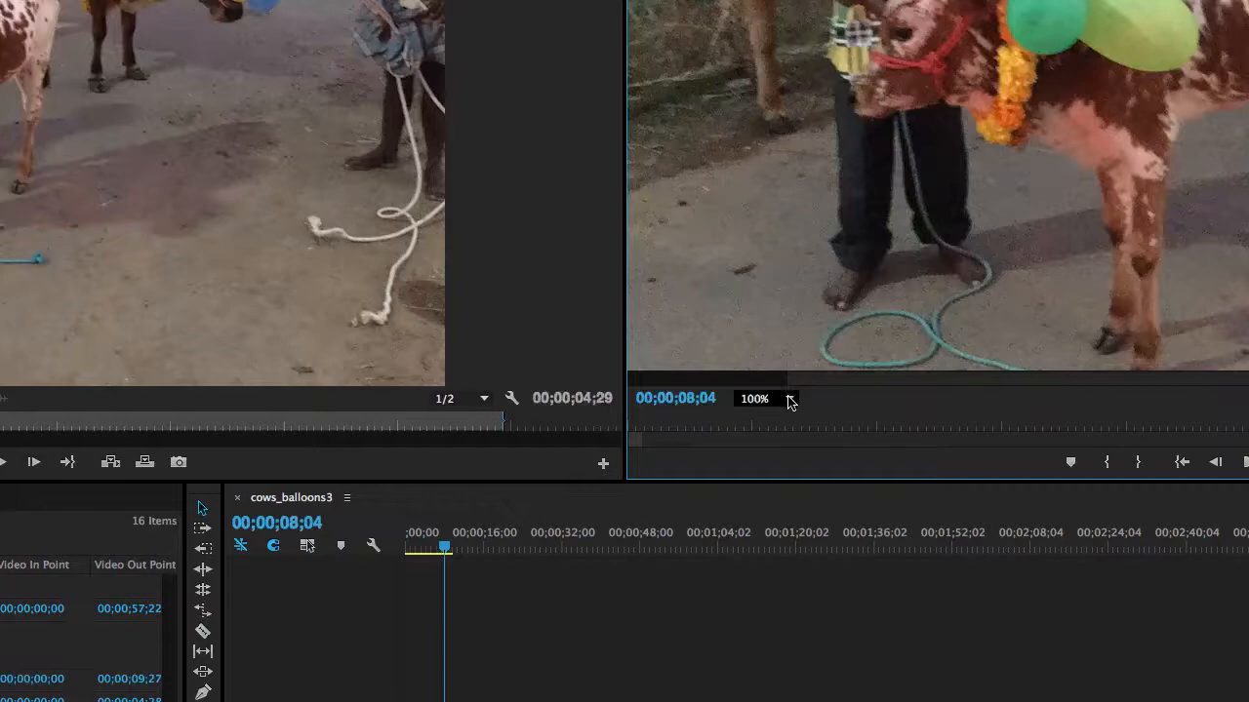
Step: Set the Program Monitor zoom level to Fit so the whole photo shows
click(767, 398)
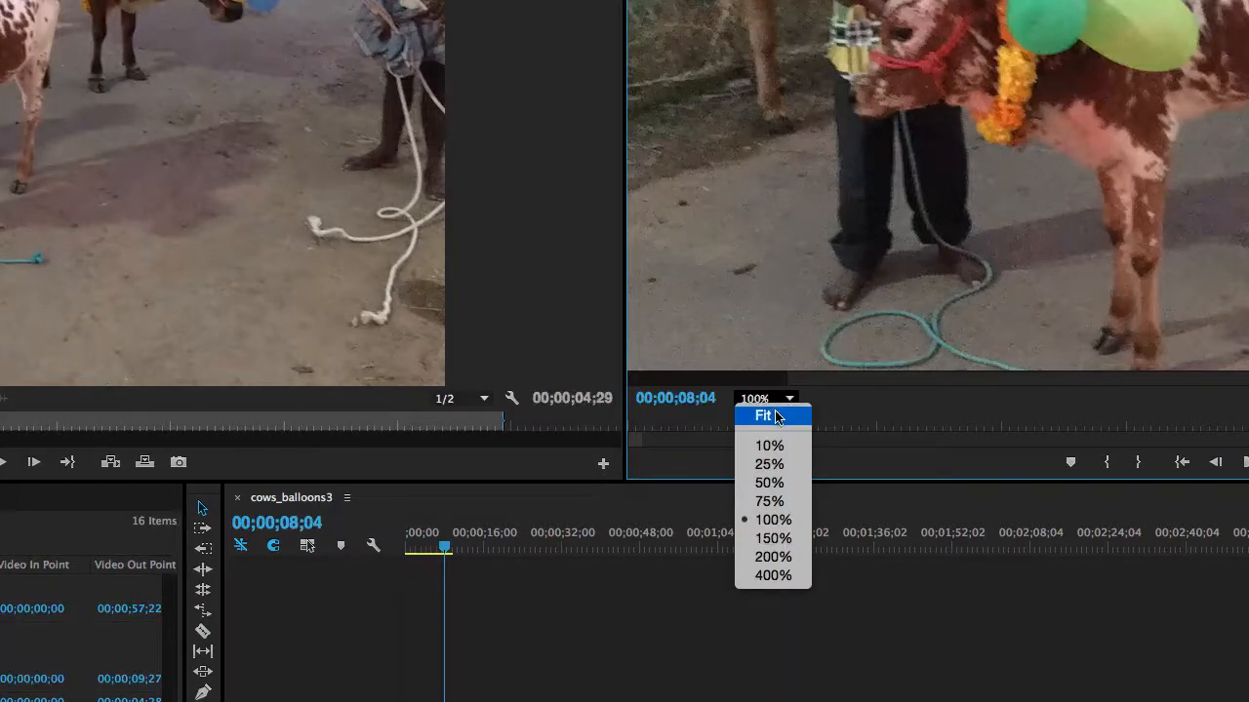
click(763, 415)
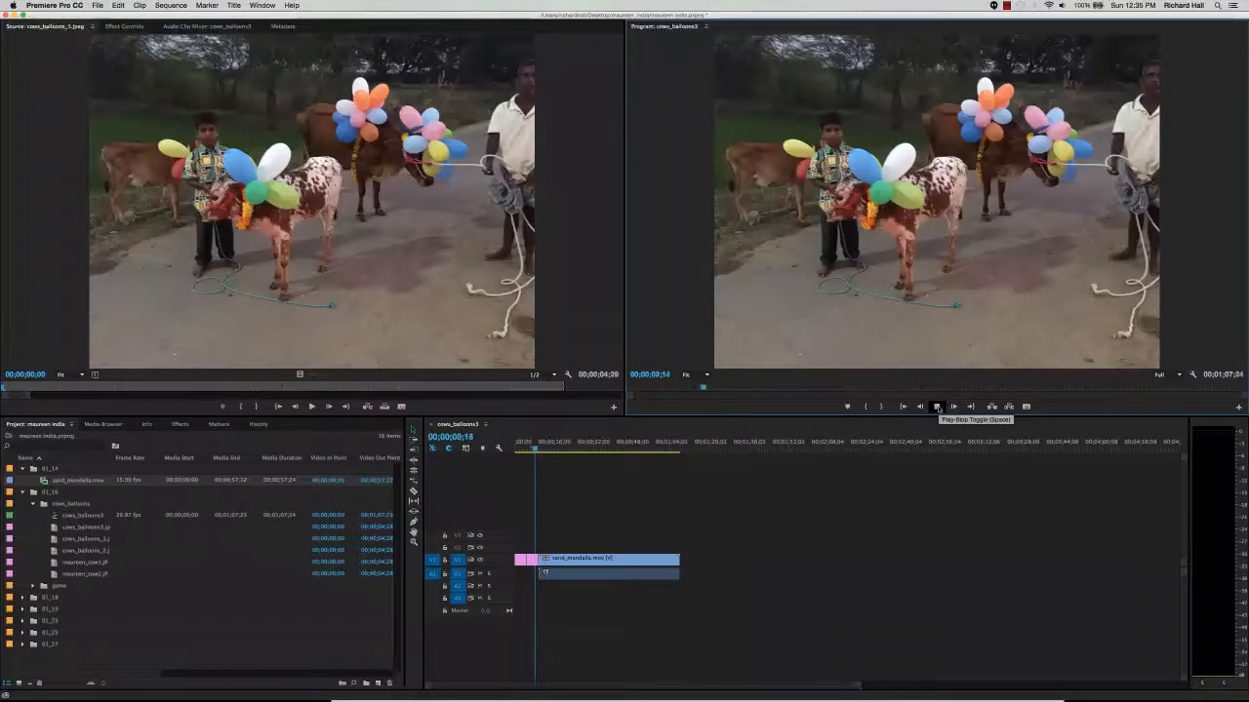
Step: Play the sequence into sand_mandala.mov and stop on its tiny centred image
click(937, 408)
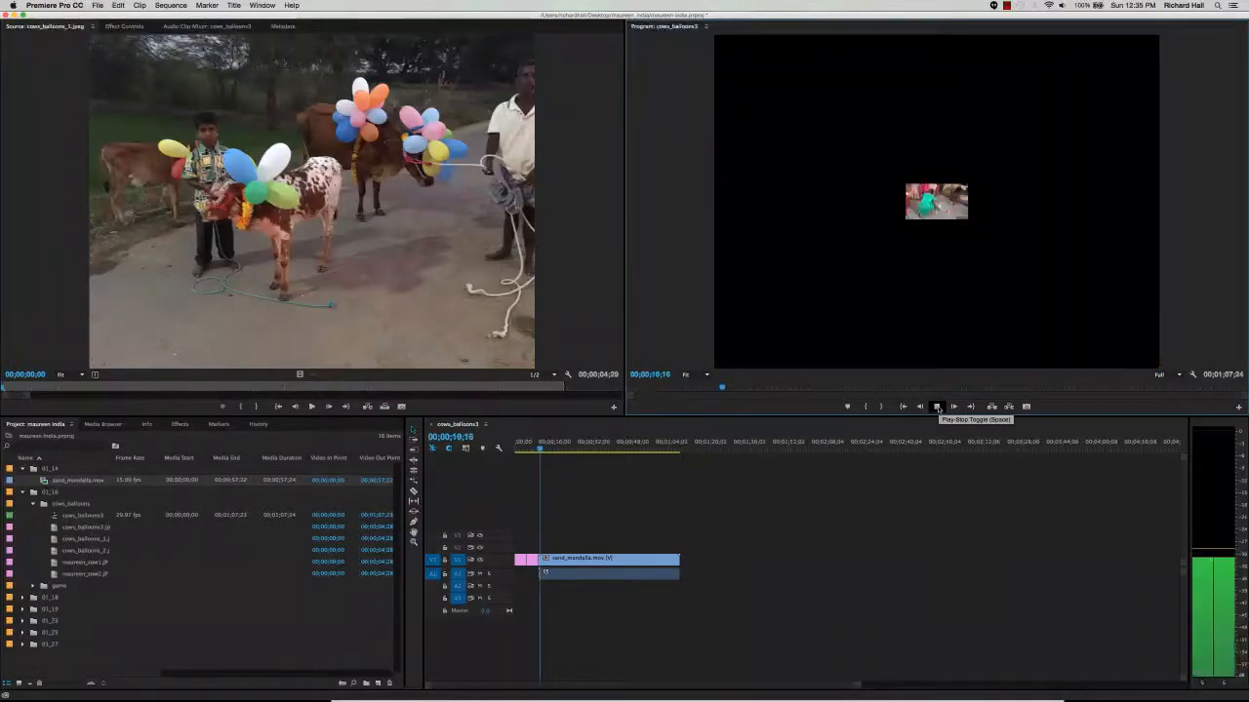
click(936, 408)
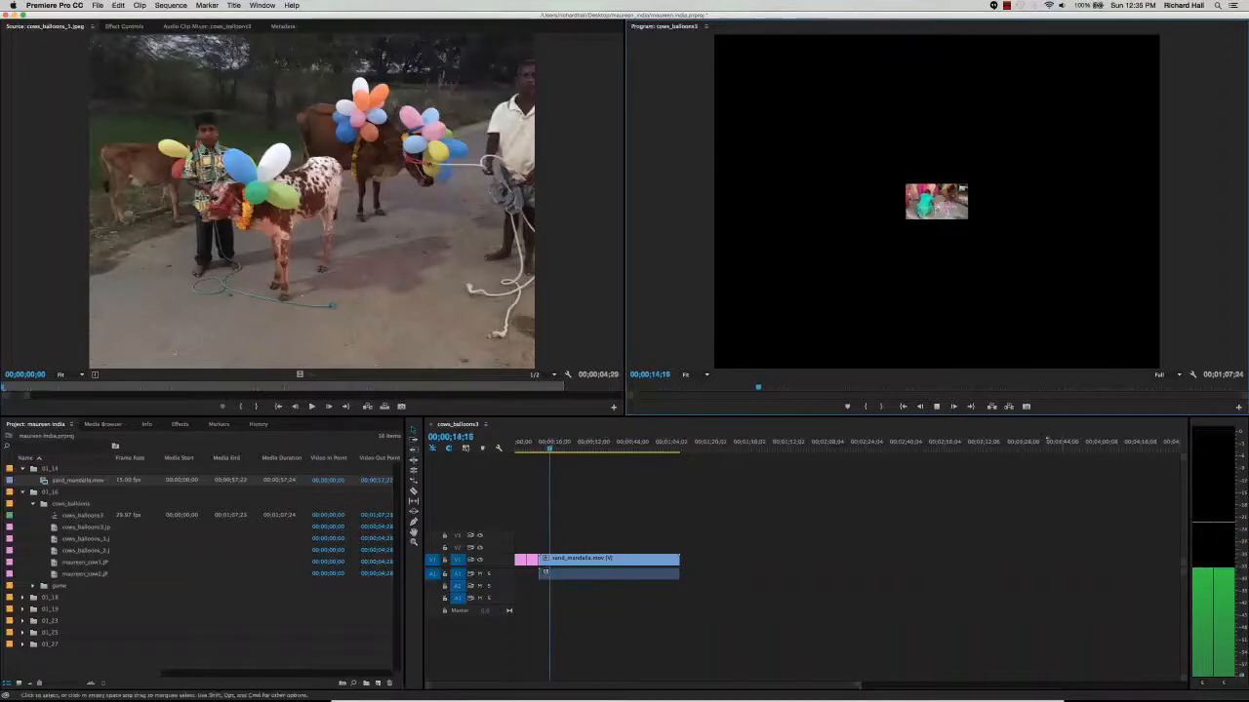
click(936, 408)
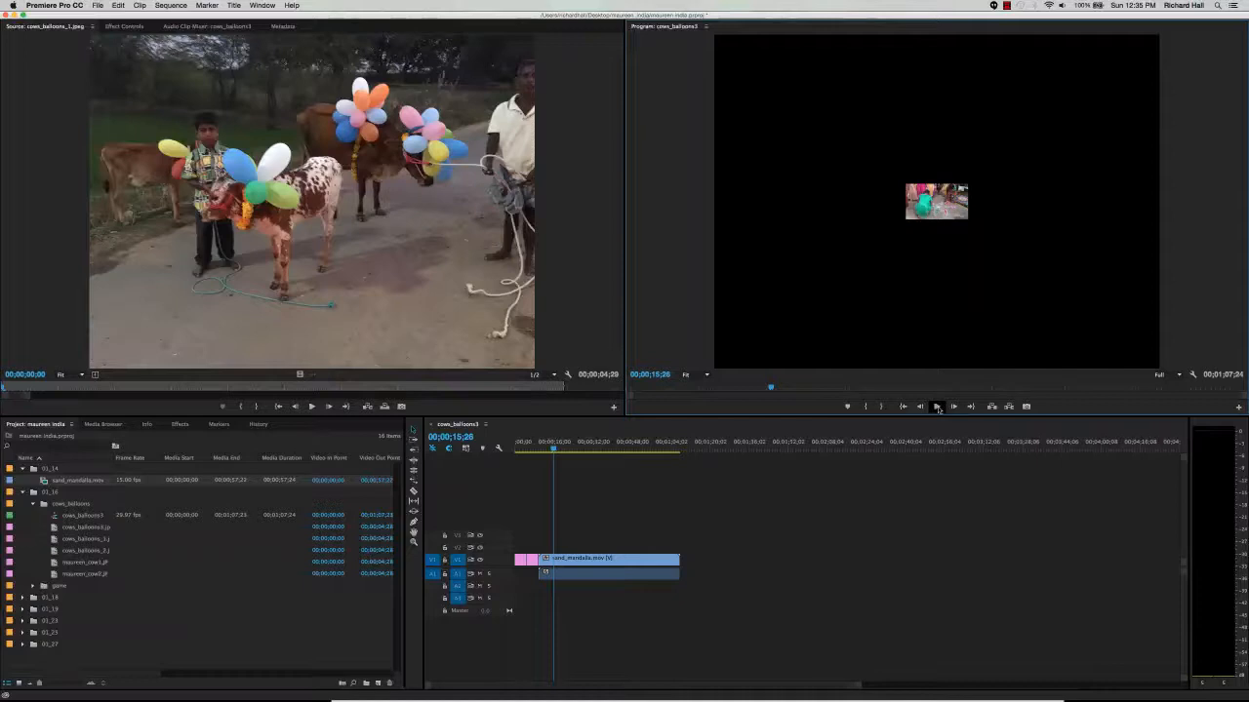
click(609, 574)
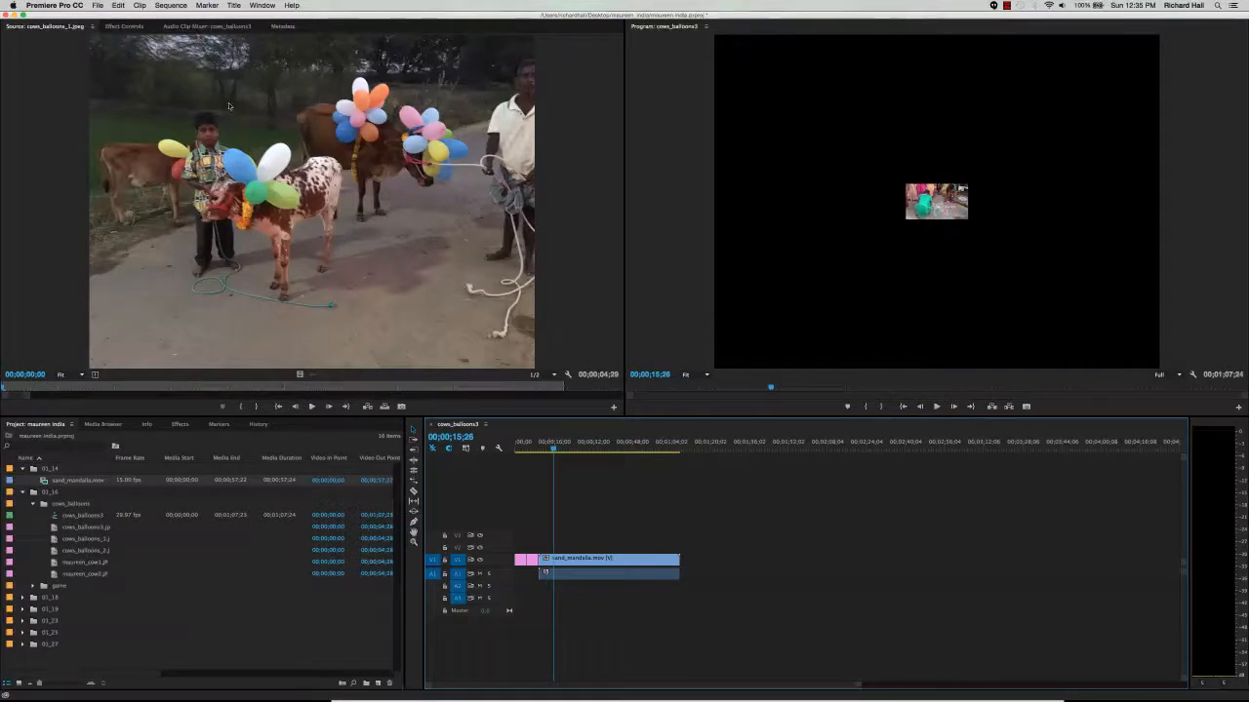
mouse_move(127, 304)
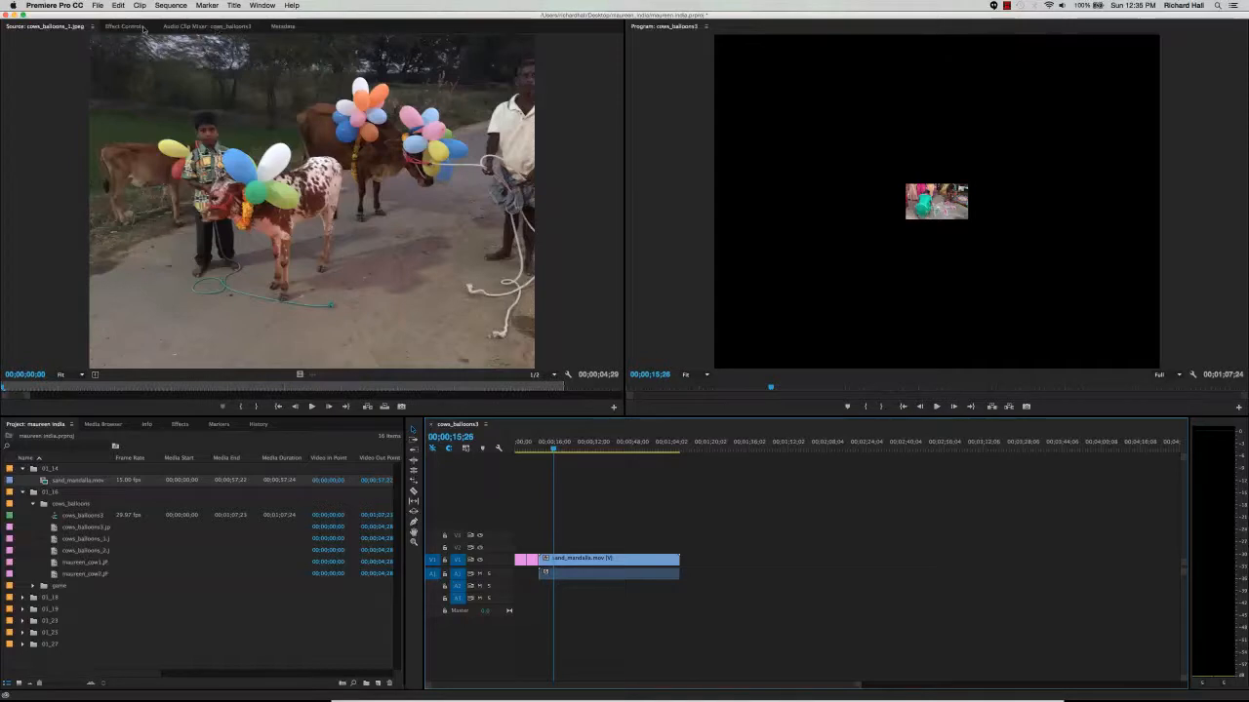
click(125, 27)
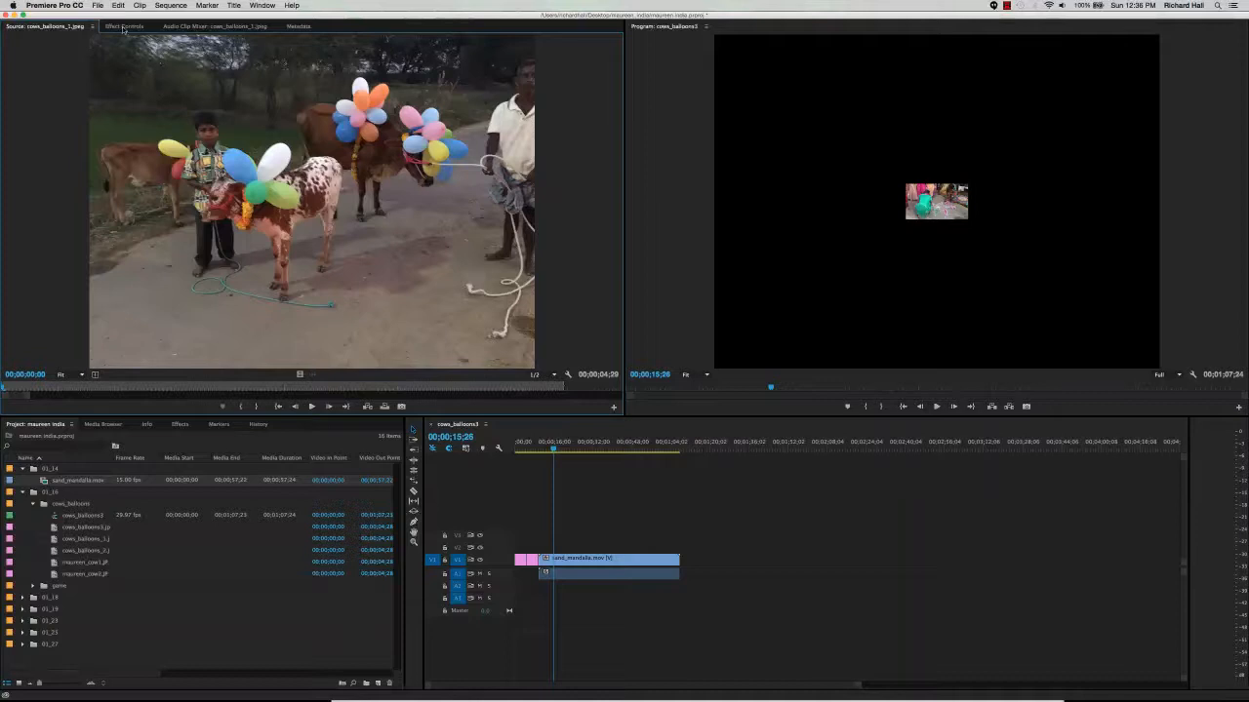
click(123, 27)
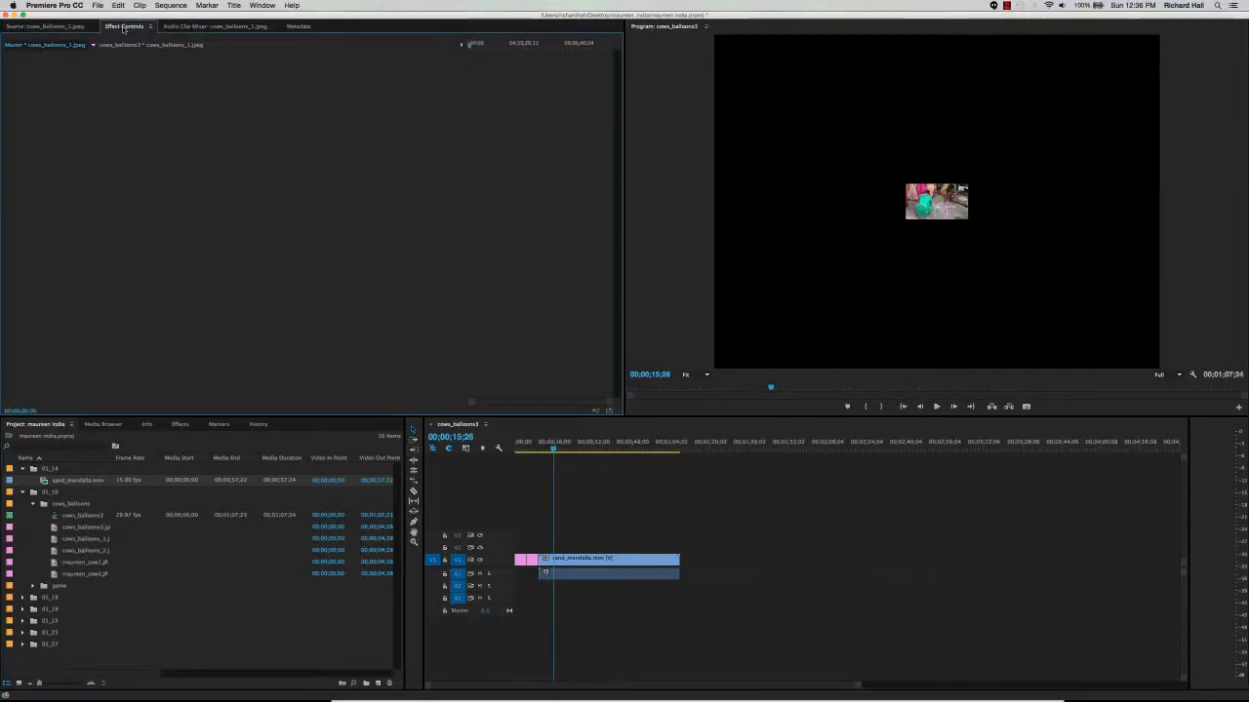
click(43, 28)
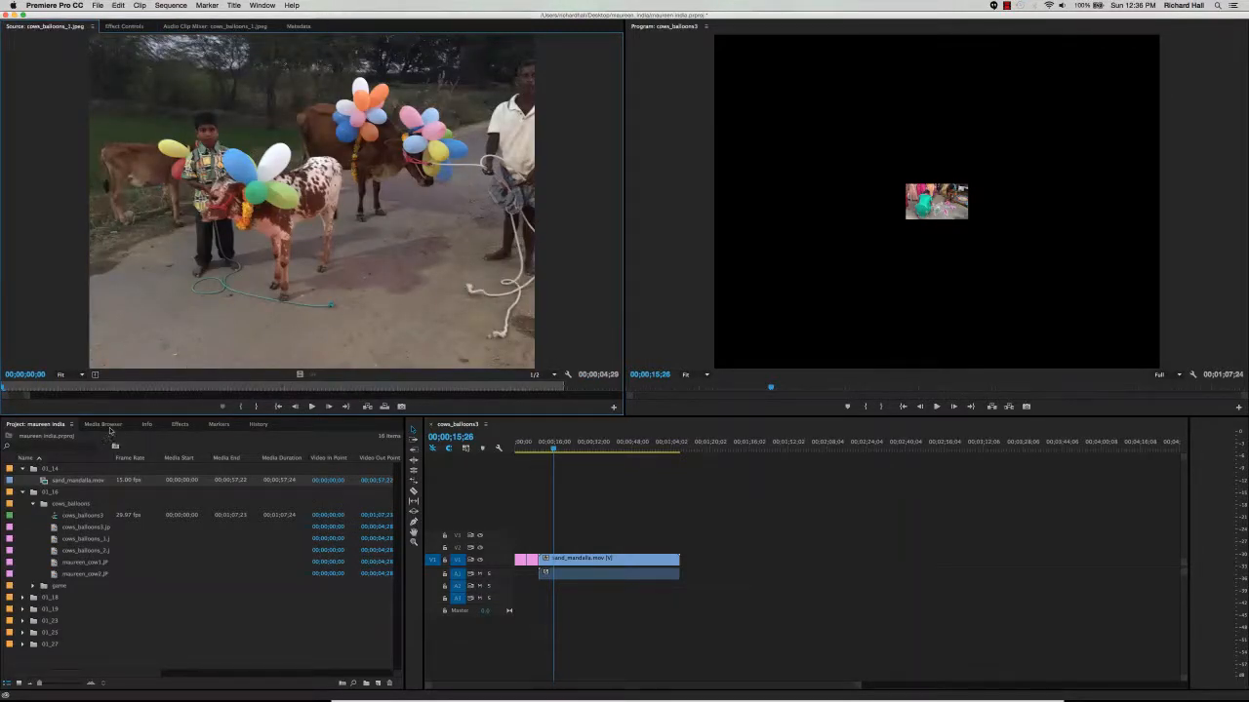
click(179, 423)
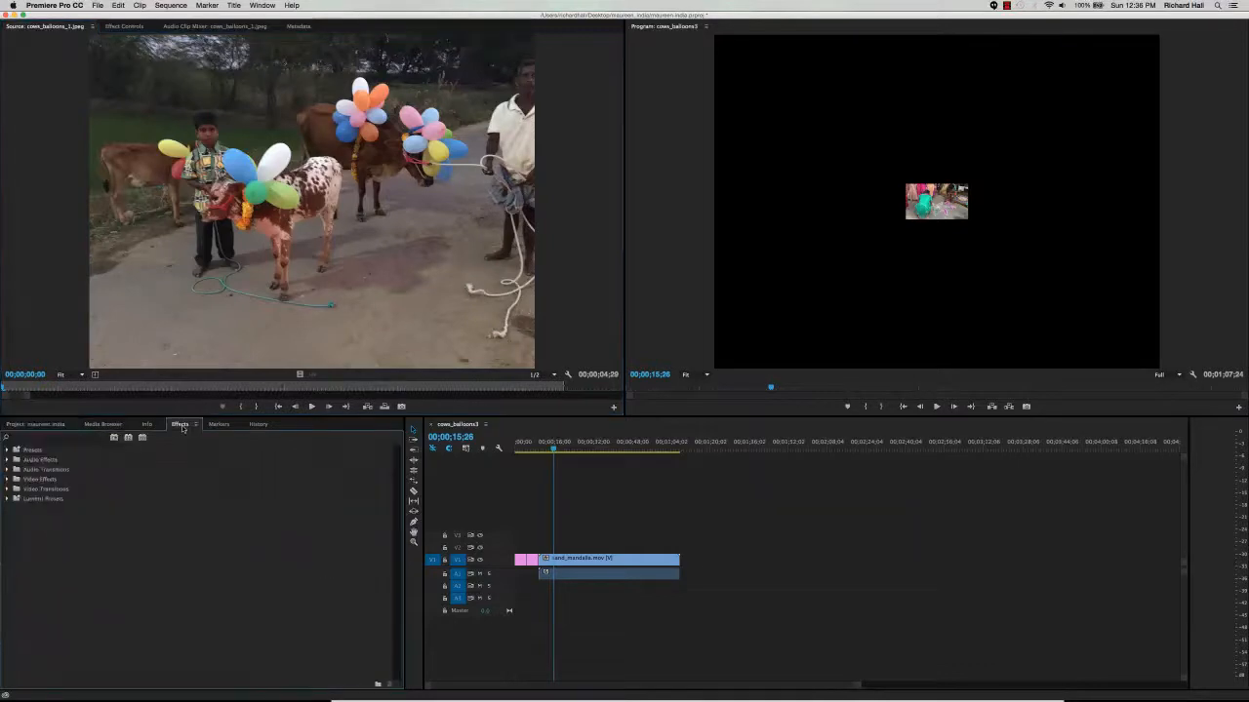
click(20, 423)
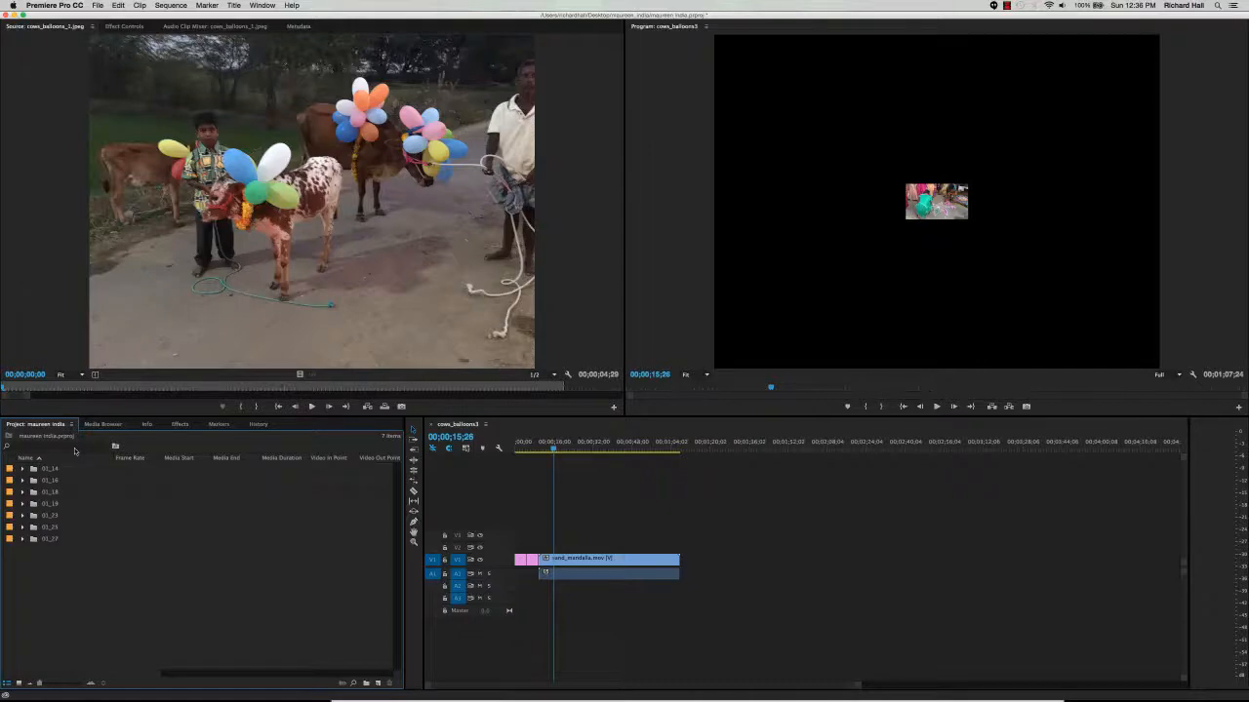
mouse_move(98, 457)
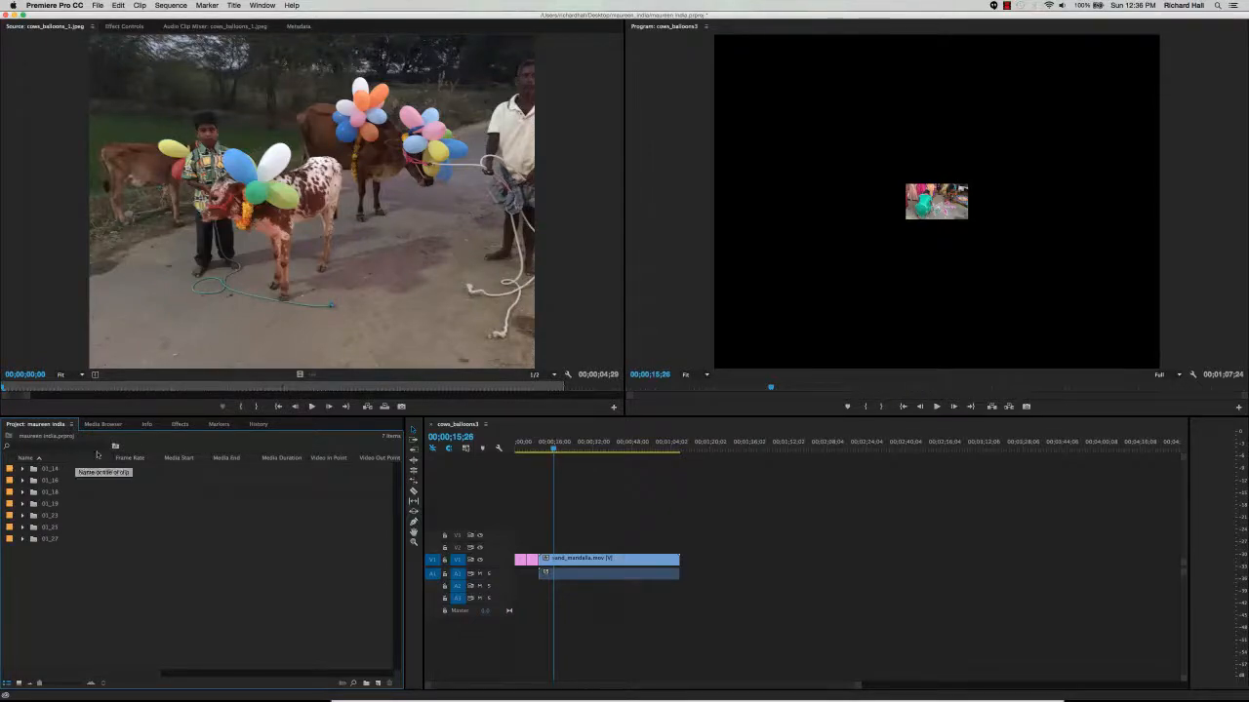